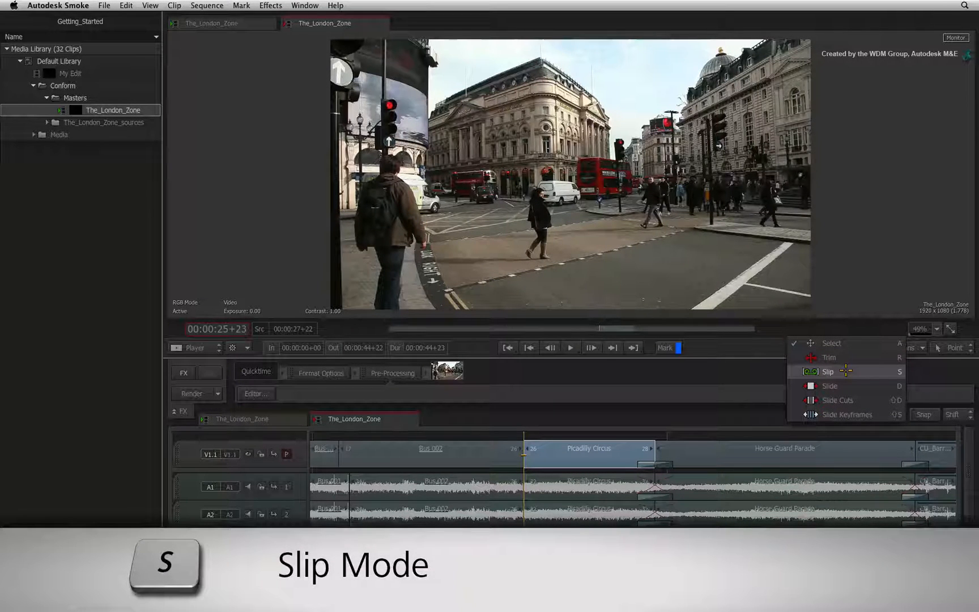
# Choose Slip from the timeline edit mode dropdown
pyautogui.click(828, 372)
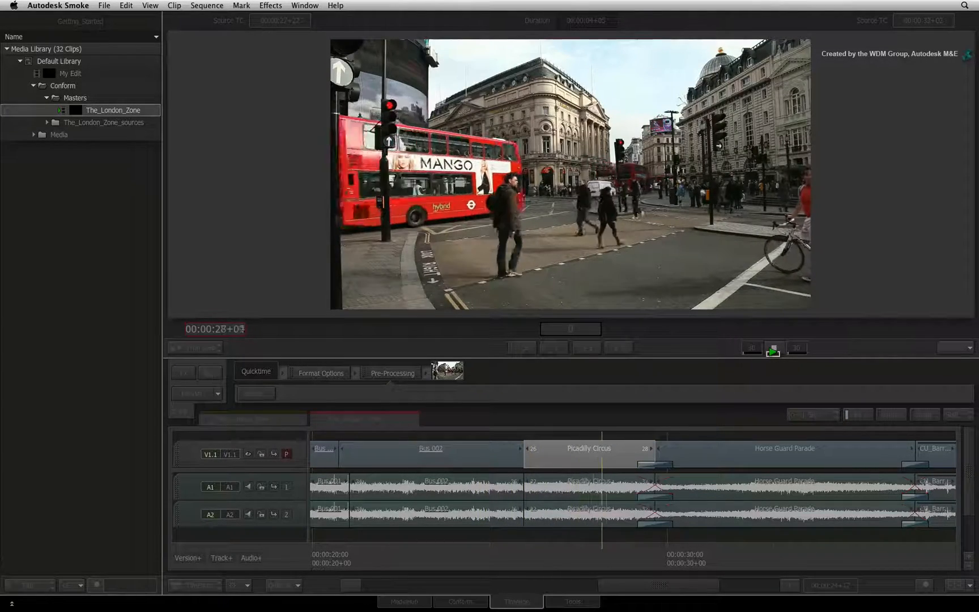
# Stop playback after reviewing the slipped Piccadilly Circus shot
pyautogui.press(',')
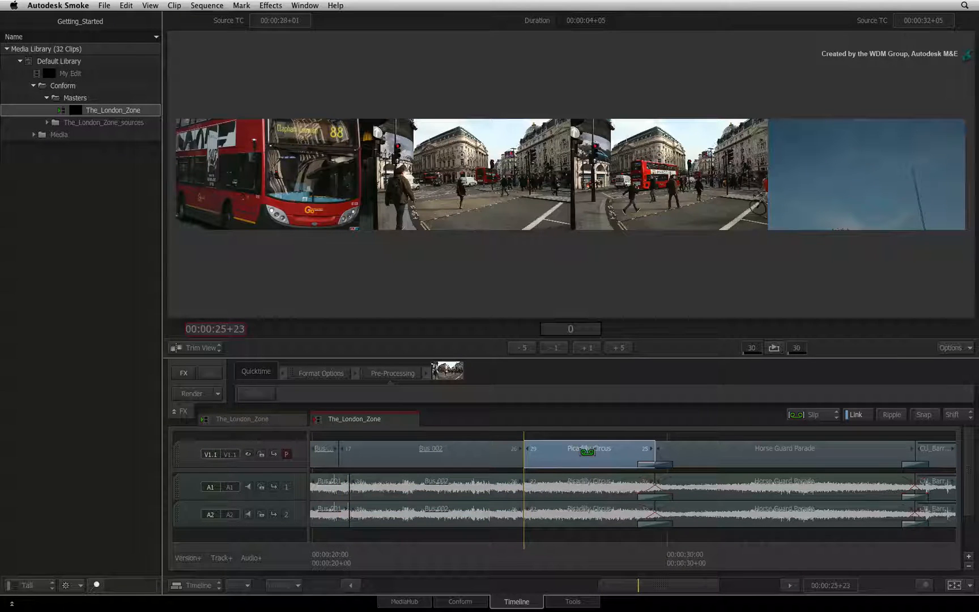
# Switch the timeline editor back to Select mode with the A key
pyautogui.press('a')
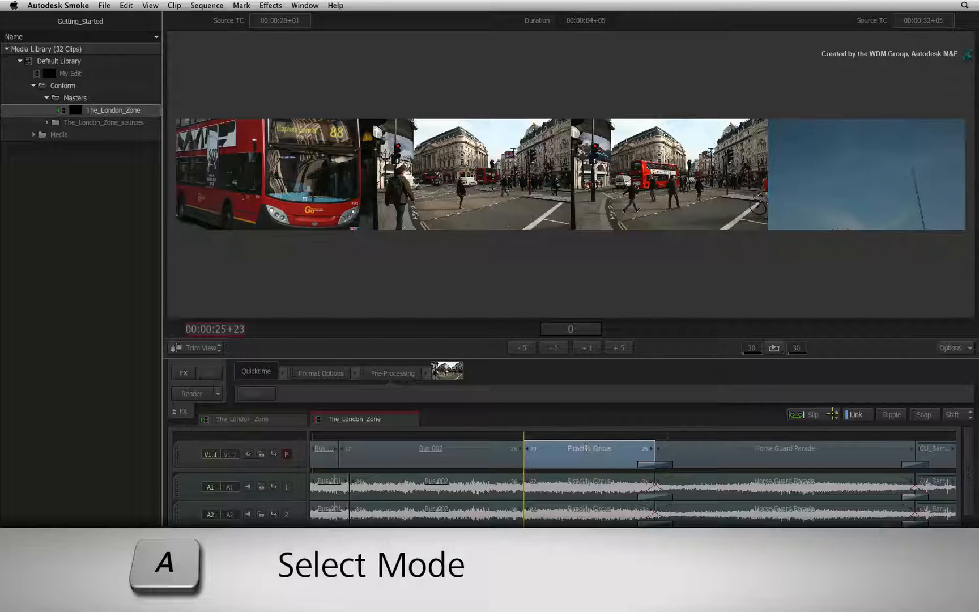